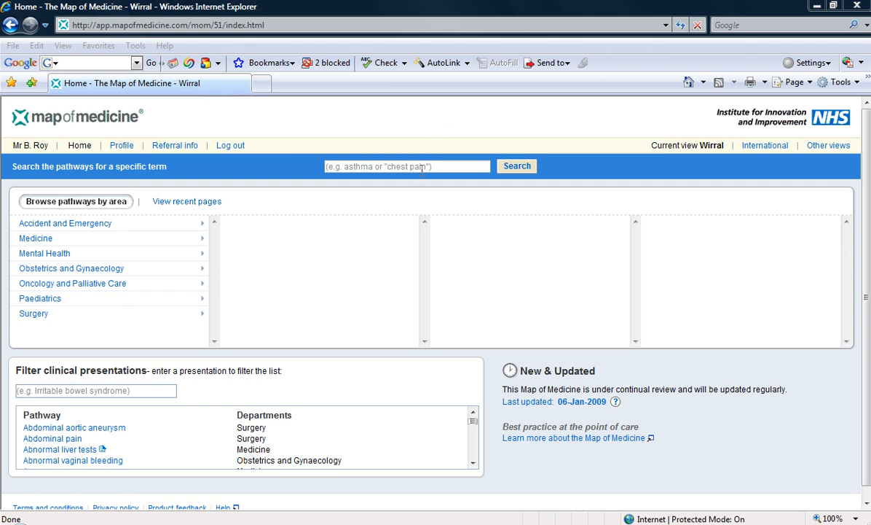
- Search the pathways for the term 'high inr' from the home page
left_click(406, 167)
type("high inr")
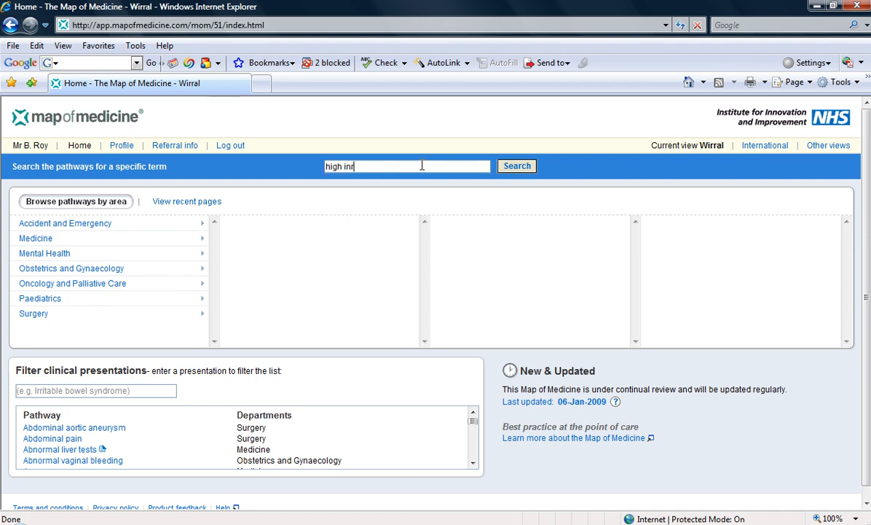
left_click(515, 167)
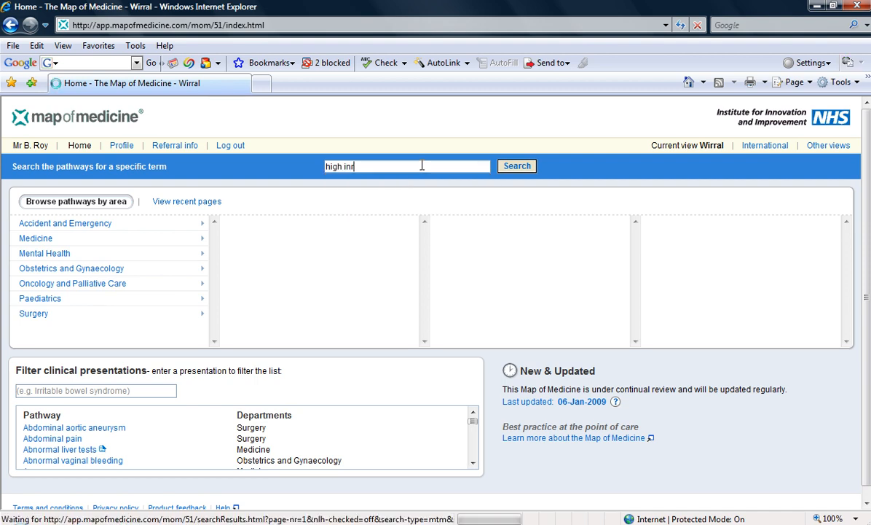
- Scroll the 'high inr' results down to the Warfarin pathway and its matching sections
left_click(516, 166)
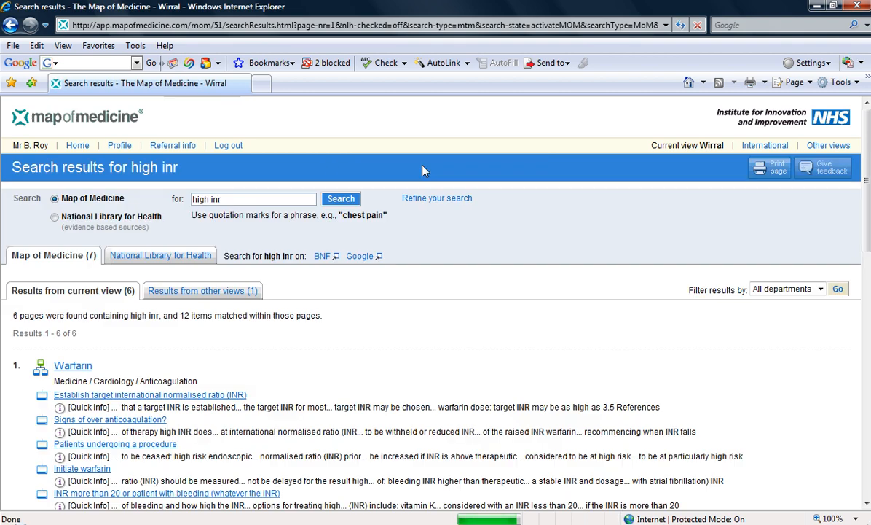
mouse_move(828, 192)
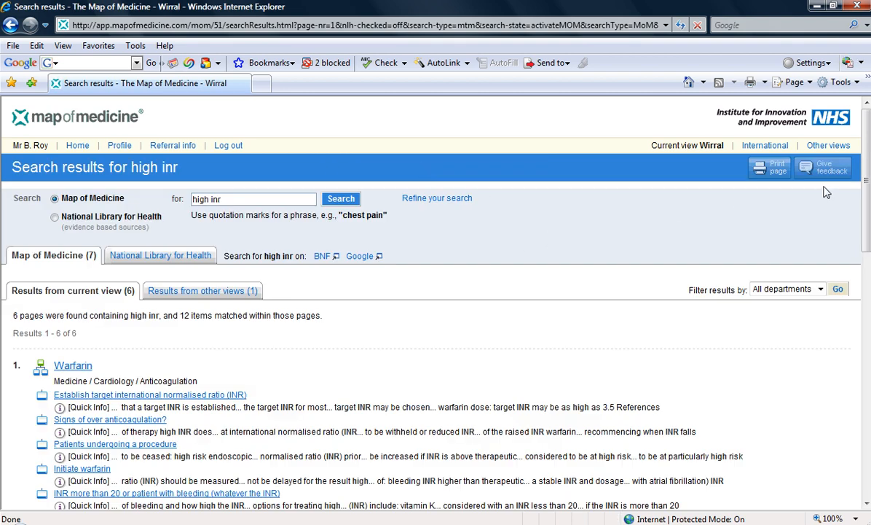
scroll("down", 3)
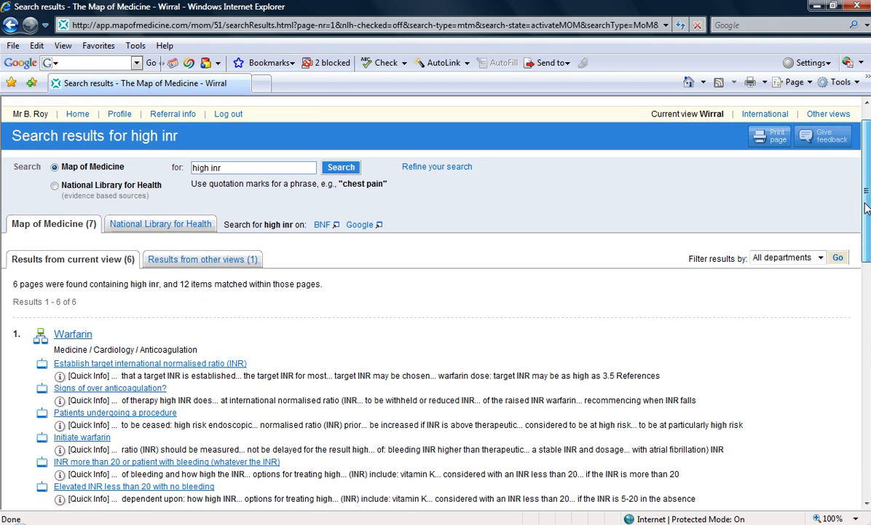
scroll("down", 3)
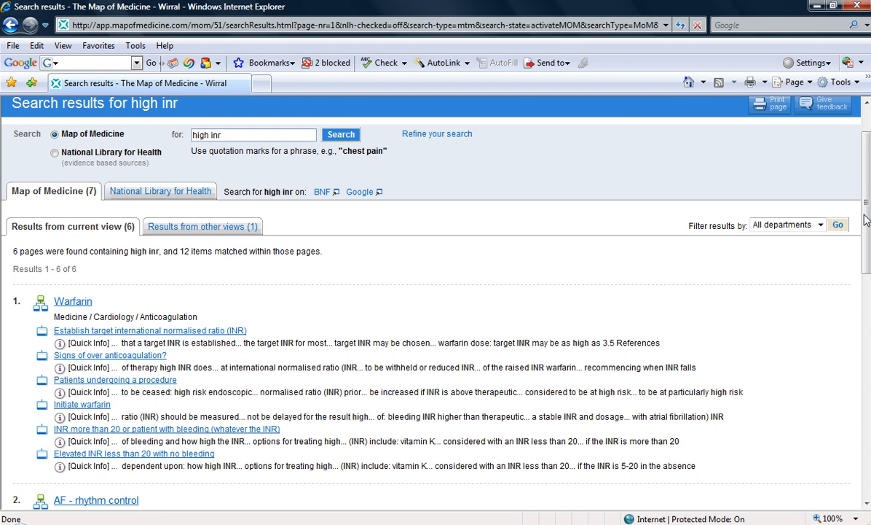
mouse_move(805, 257)
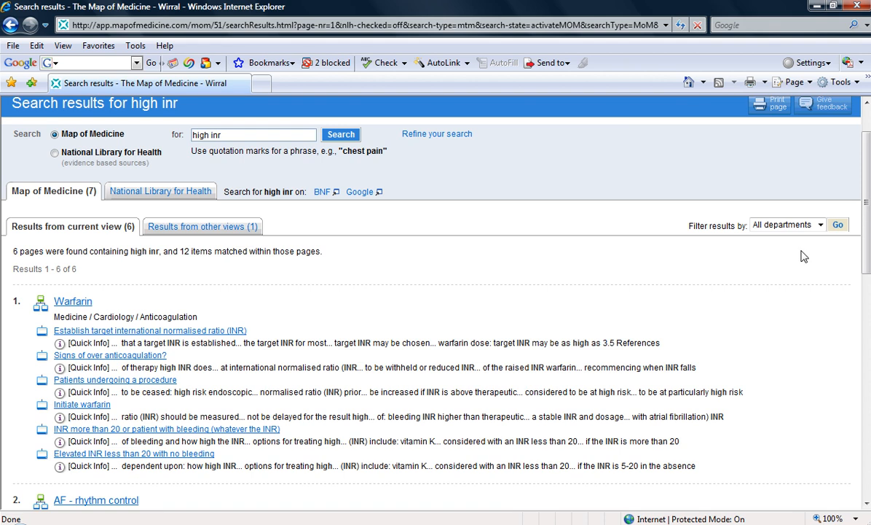
mouse_move(134, 453)
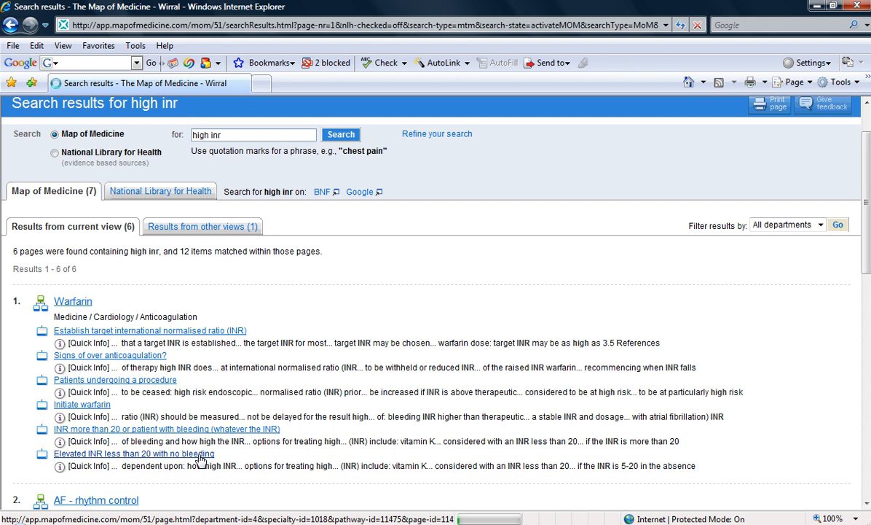
- Select the 'Elevated INR less than 20 with no bleeding' node and browse its Quick info panel
left_click(73, 300)
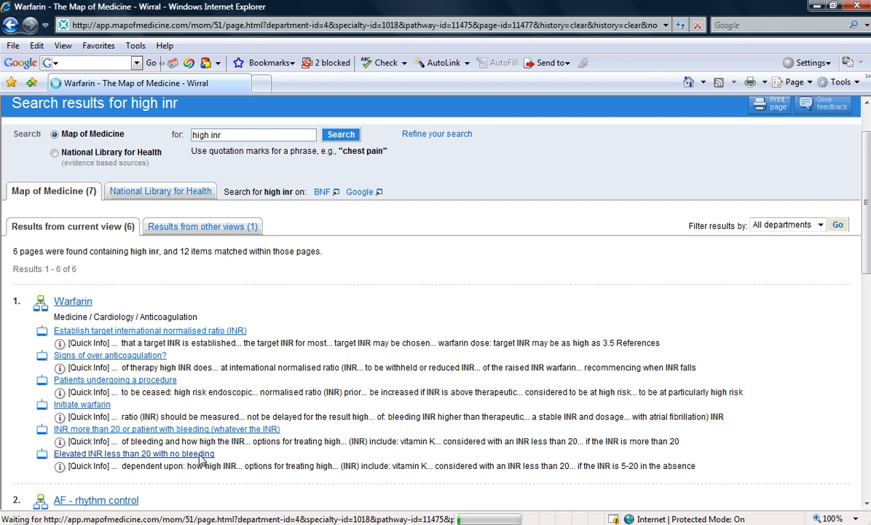
left_click(134, 453)
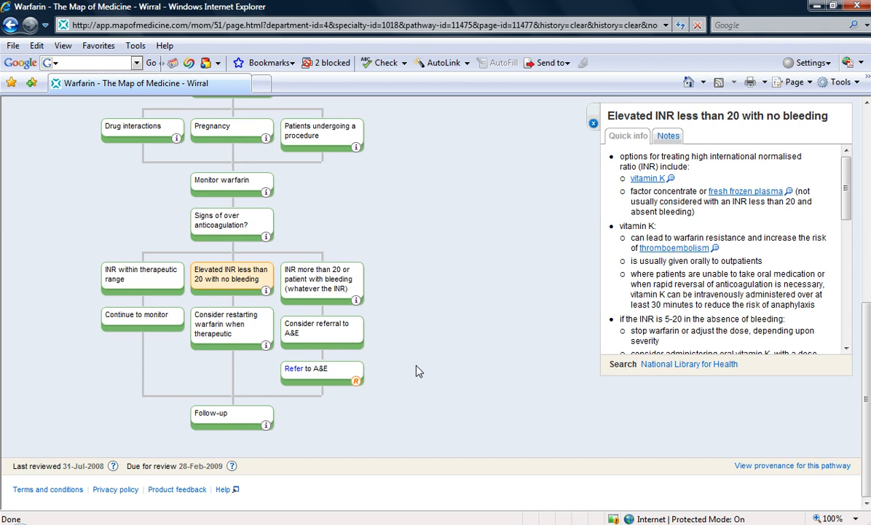
scroll("up", 3)
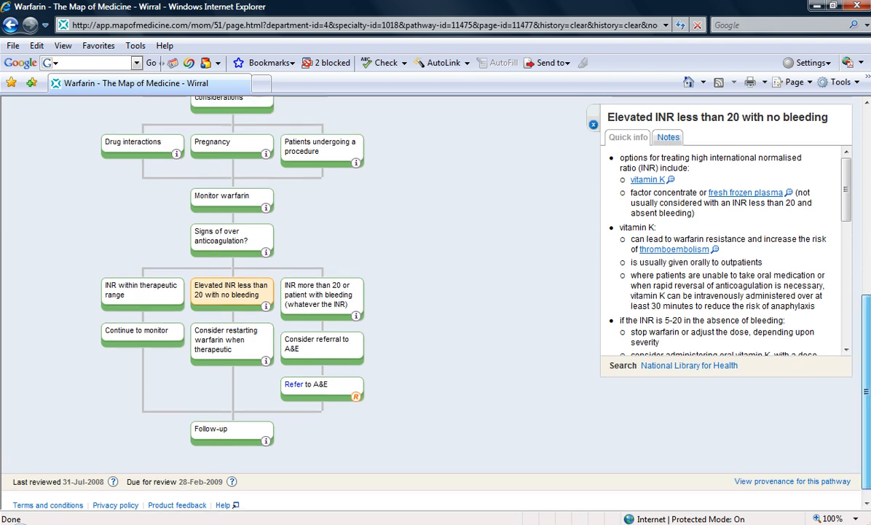
scroll("up", 3)
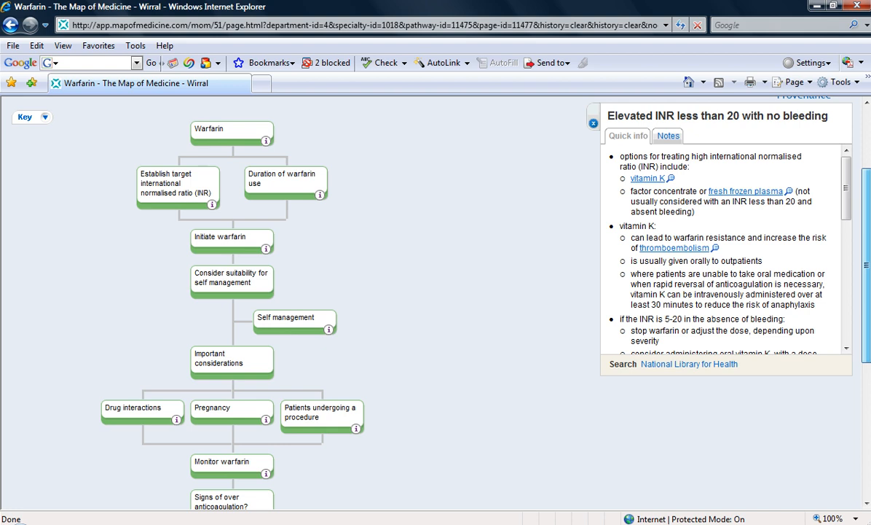
scroll("down", 3)
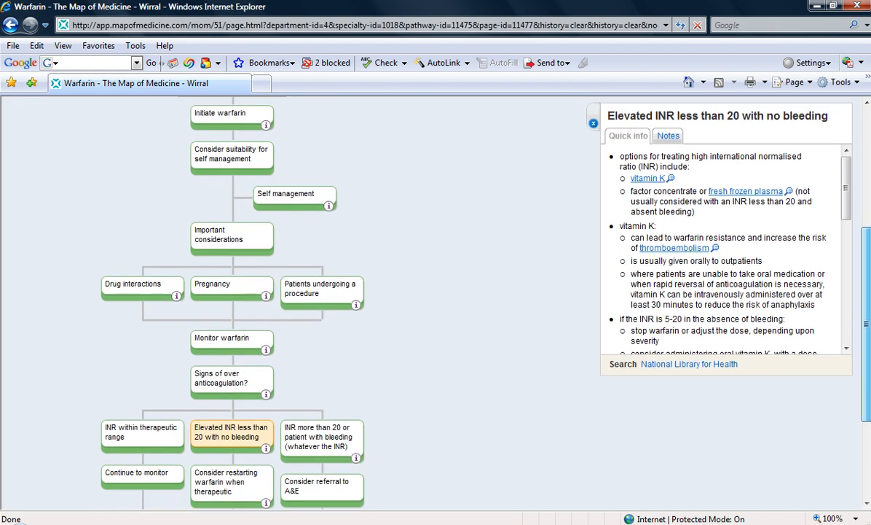
scroll("down", 3)
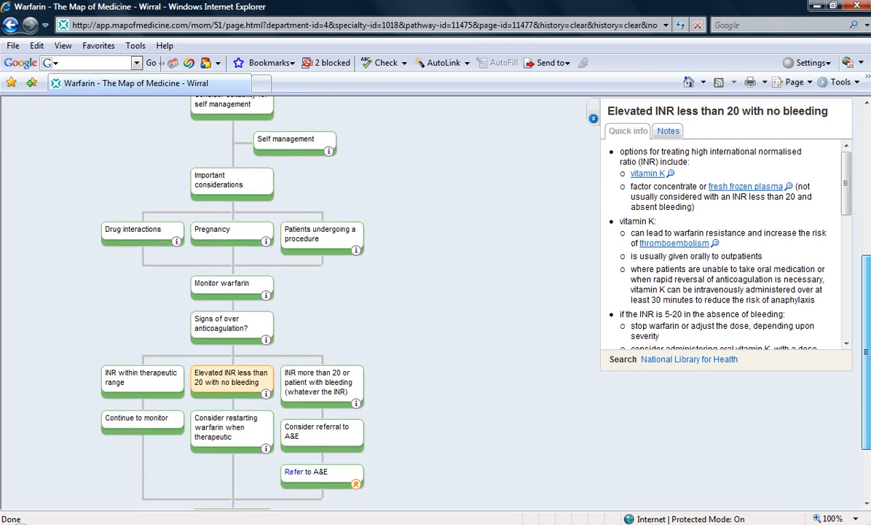
scroll("down", 3)
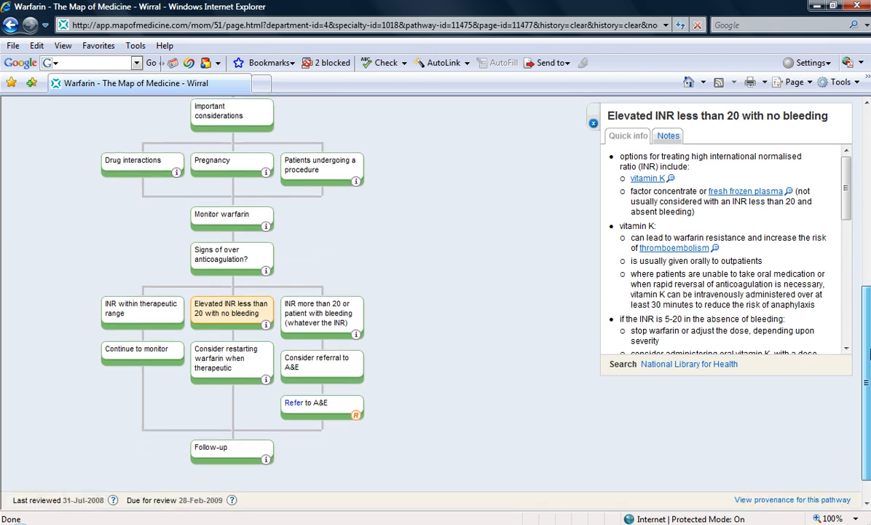
scroll("down", 3)
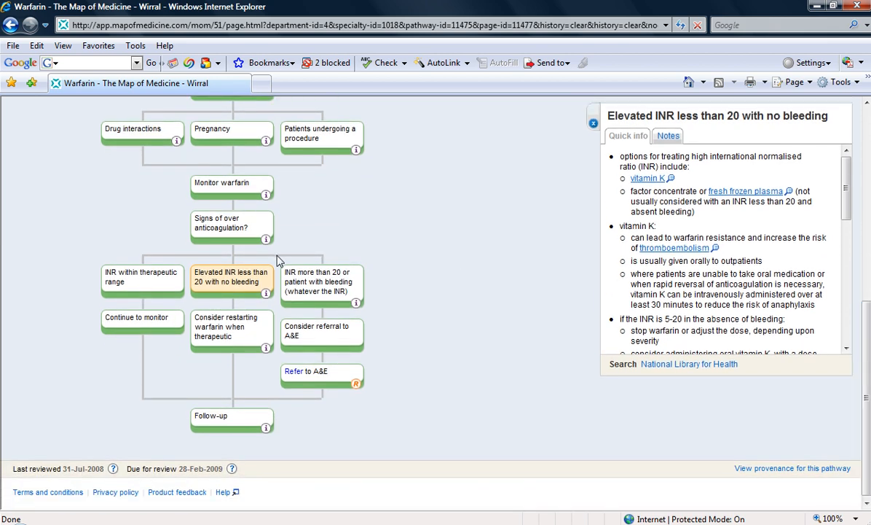
mouse_move(257, 298)
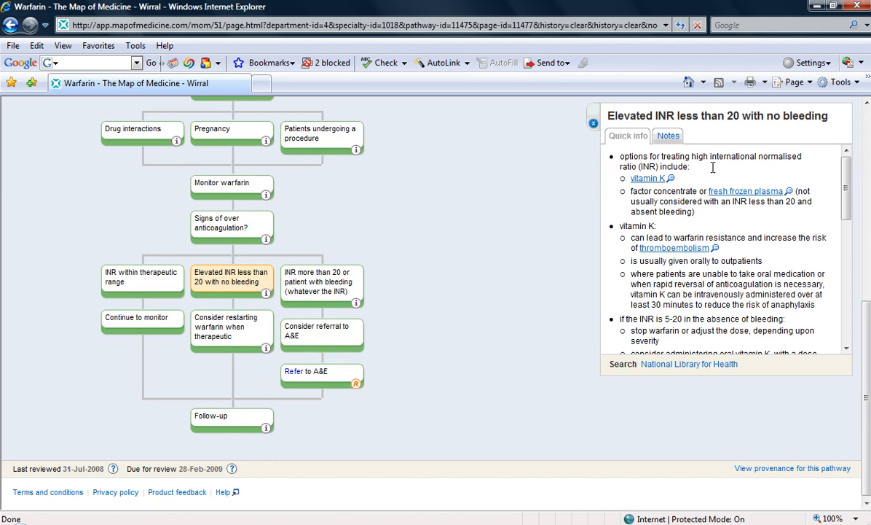
mouse_move(717, 168)
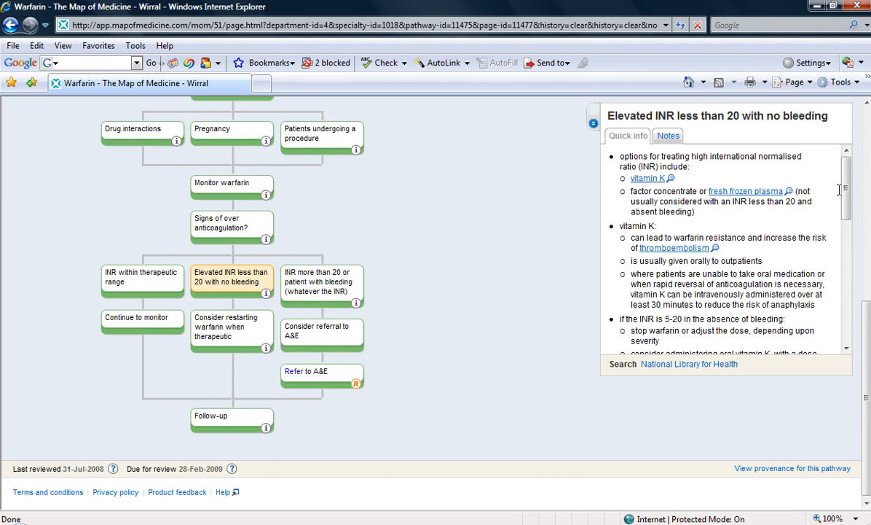
mouse_move(848, 195)
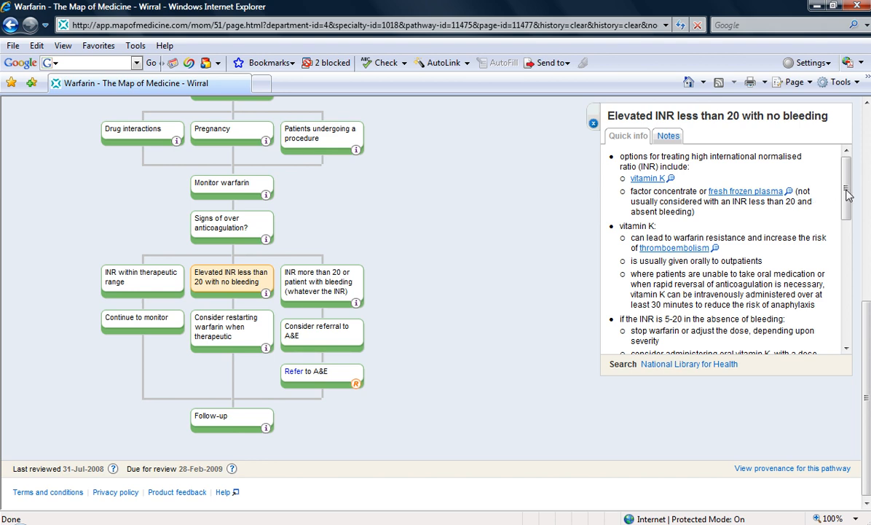
- Scroll the Quick info to the 'INR 5-20 in the absence of bleeding' approach and rechecking advice
scroll("down", 3)
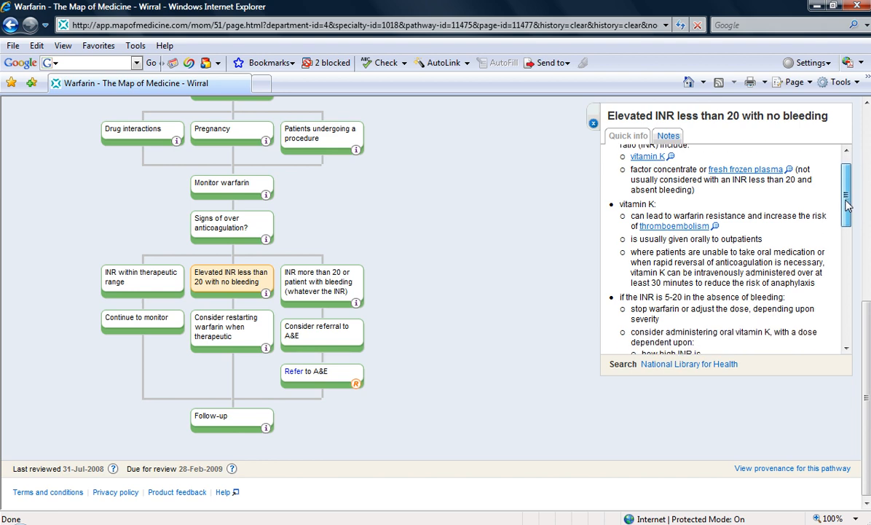
scroll("down", 3)
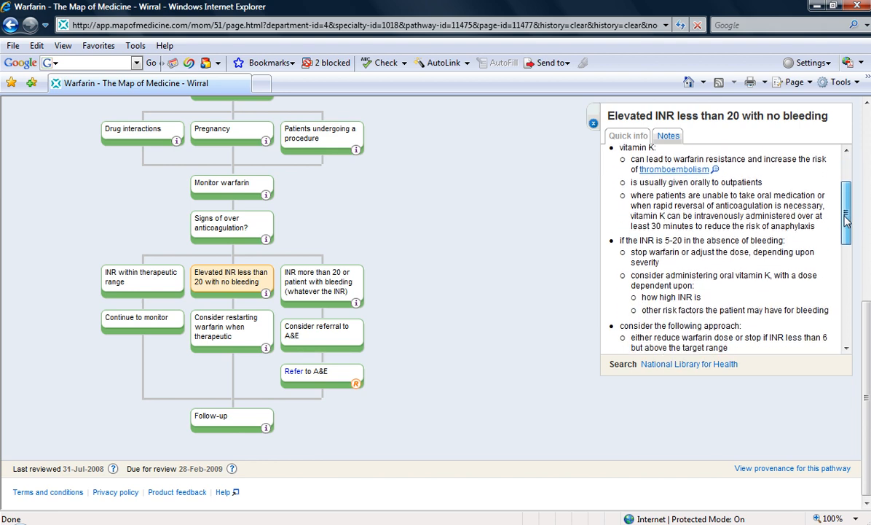
scroll("down", 3)
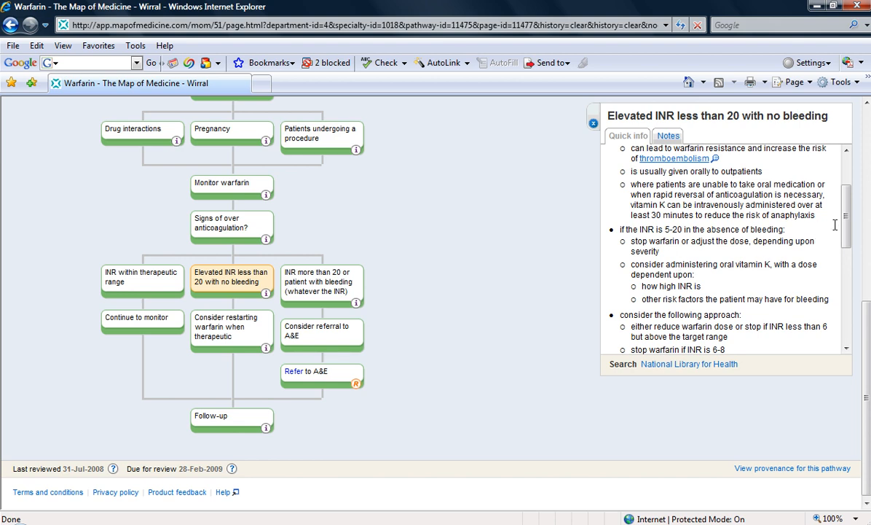
scroll("down", 3)
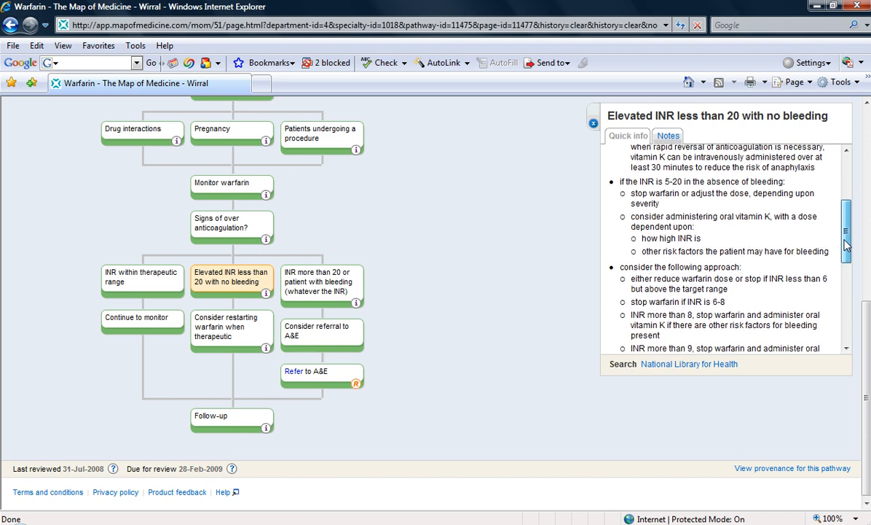
scroll("down", 3)
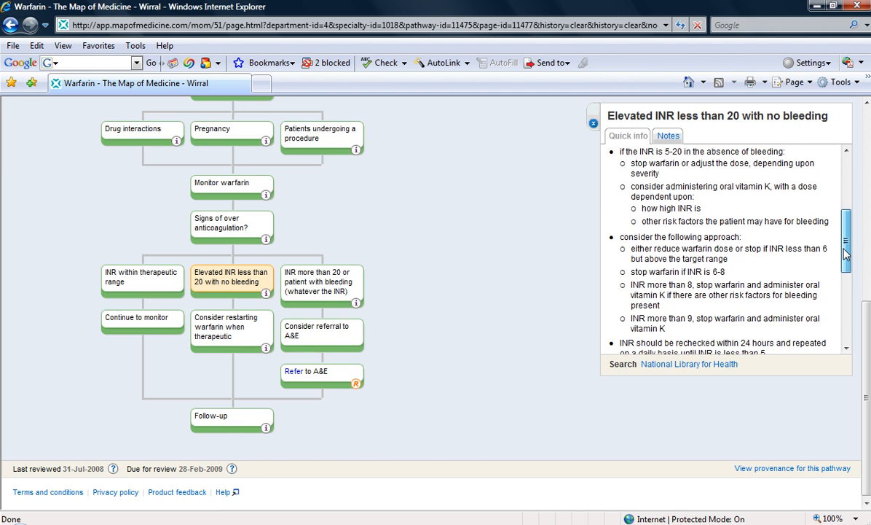
scroll("down", 3)
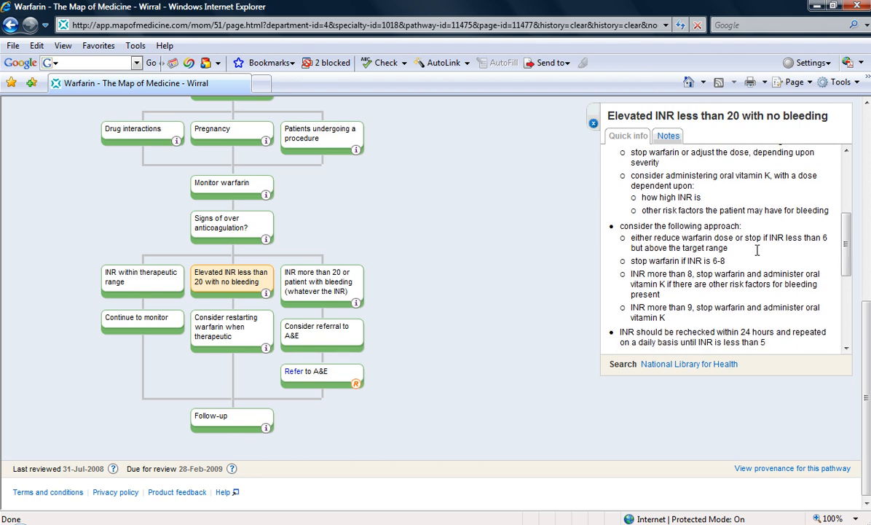
mouse_move(757, 265)
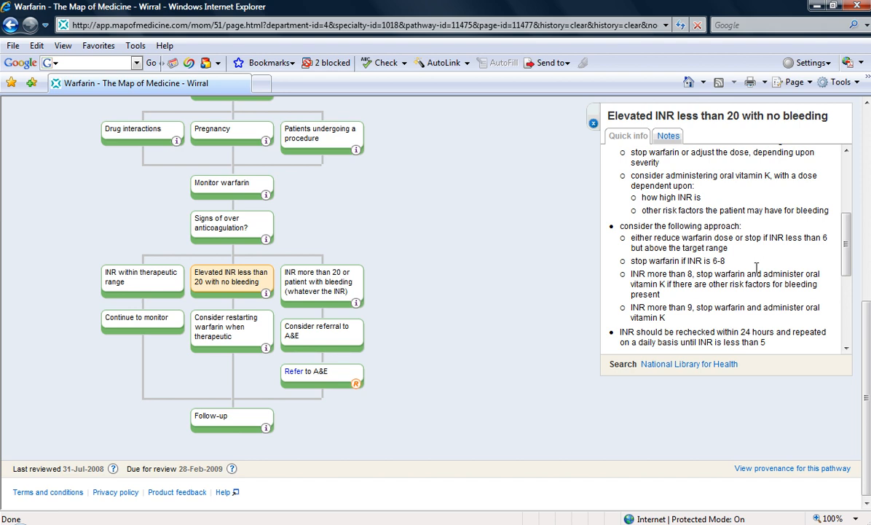
mouse_move(742, 305)
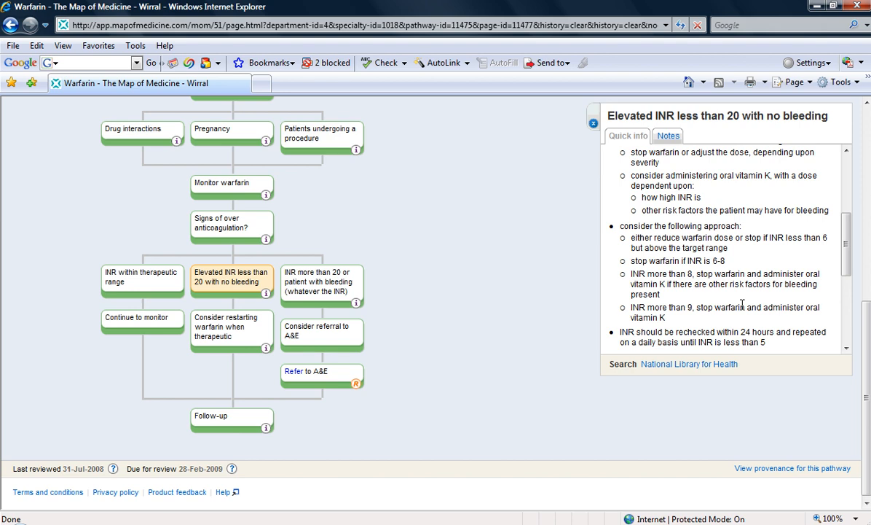
mouse_move(842, 251)
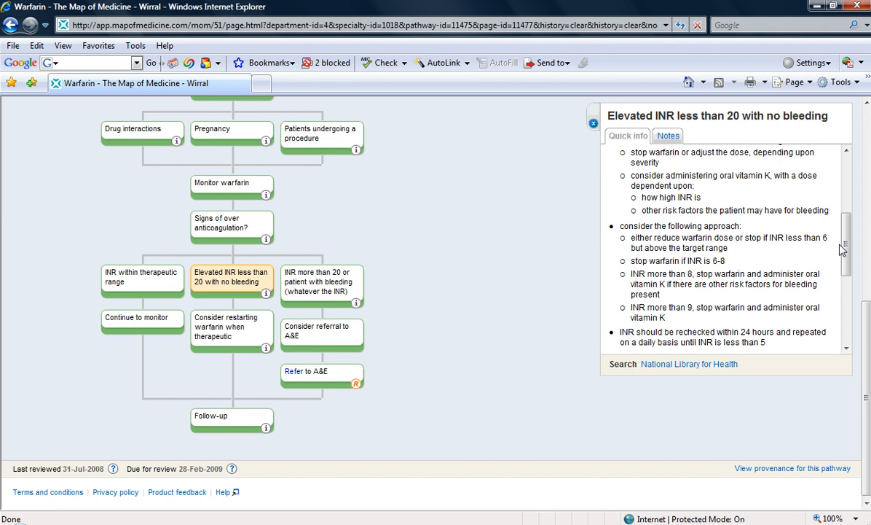
mouse_move(845, 250)
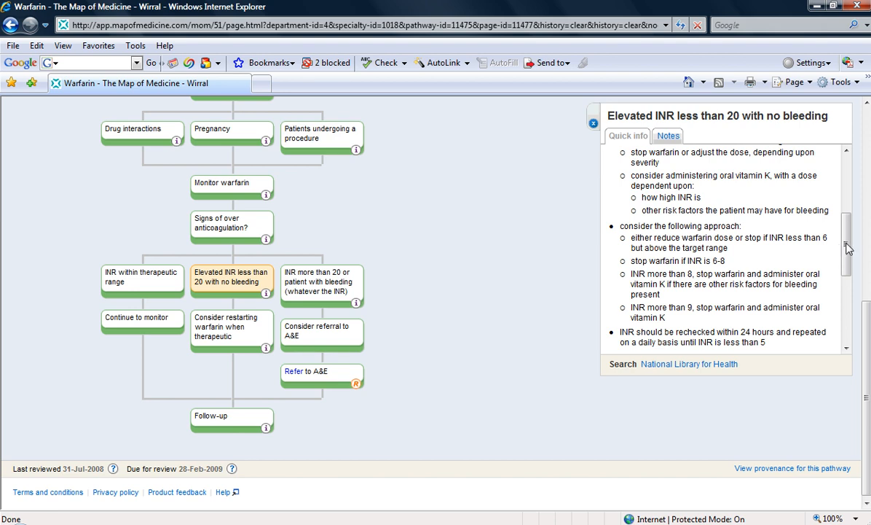
- Scroll the Quick info further down to the References list for the elevated INR page
scroll("down", 3)
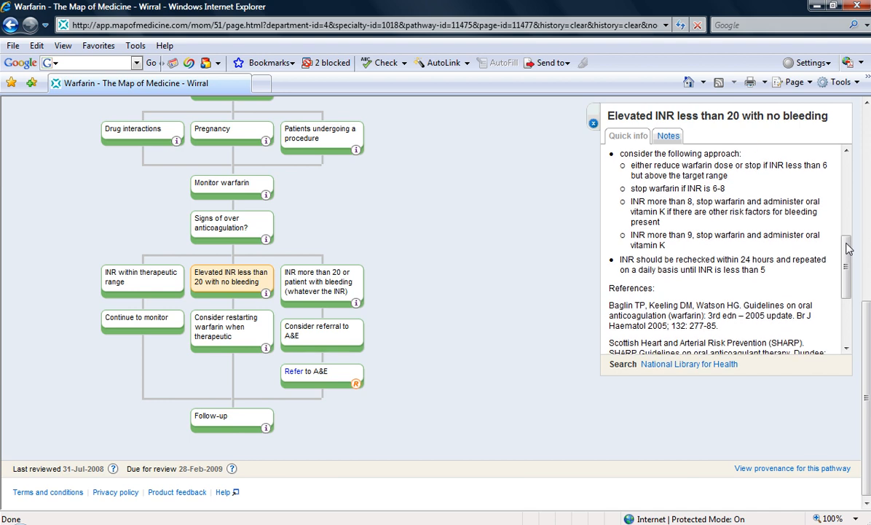
scroll("down", 3)
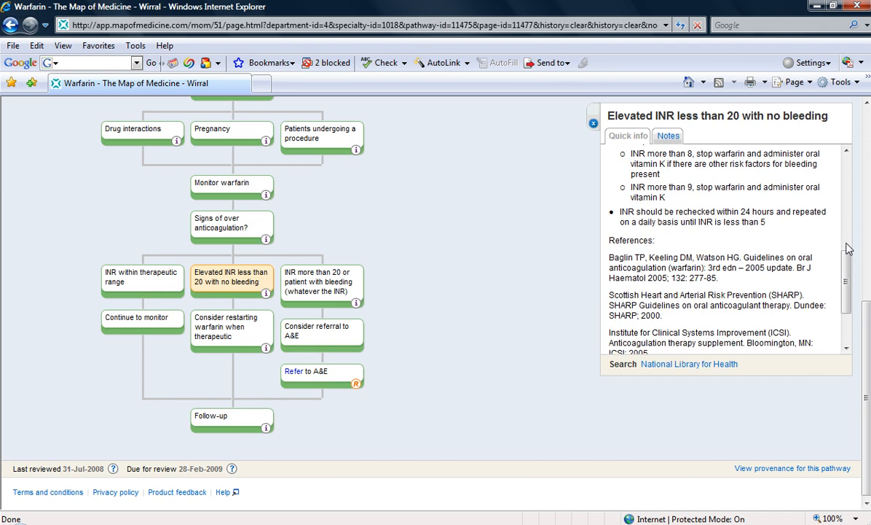
mouse_move(848, 268)
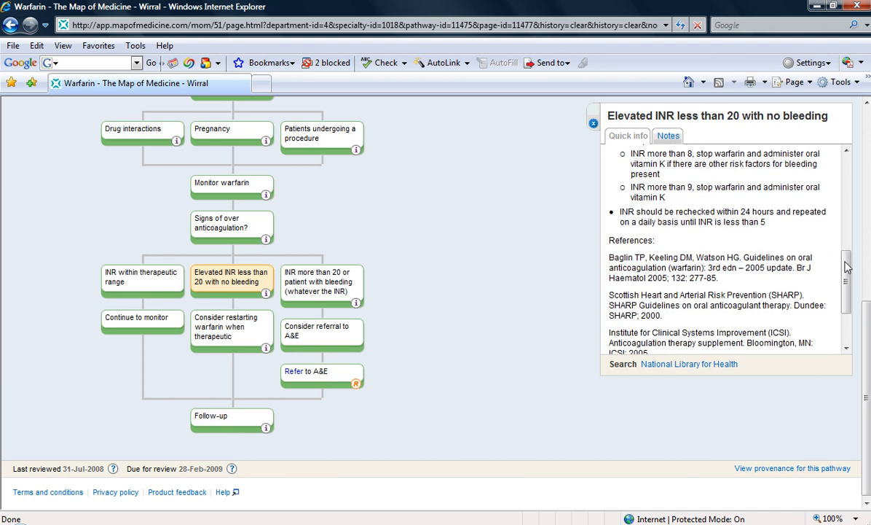
scroll("down", 3)
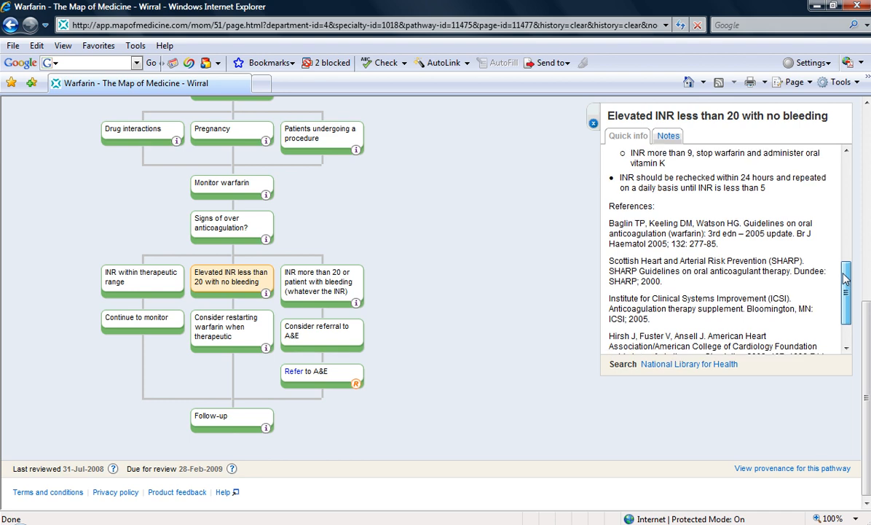
scroll("down", 3)
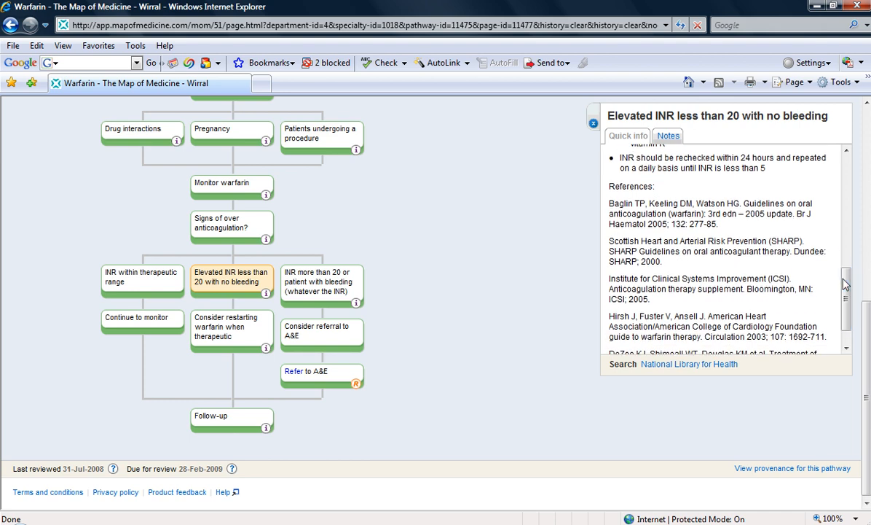
scroll("down", 3)
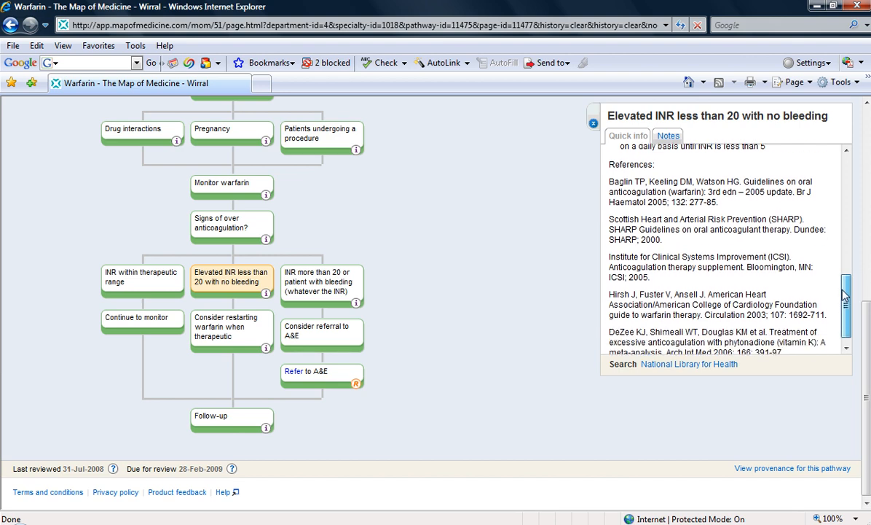
scroll("up", 3)
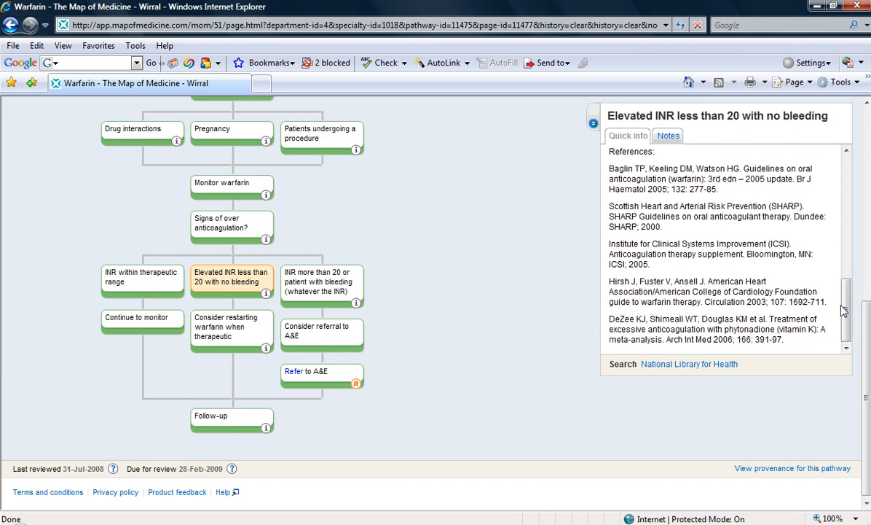